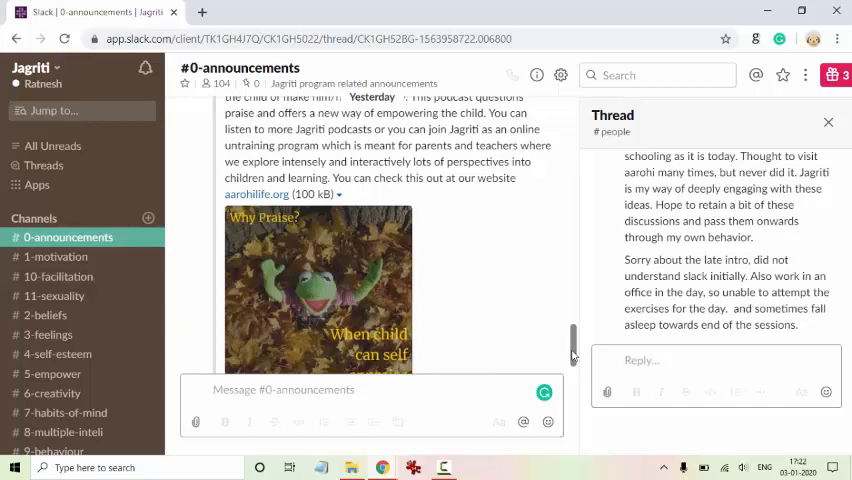
mouse_move(56, 257)
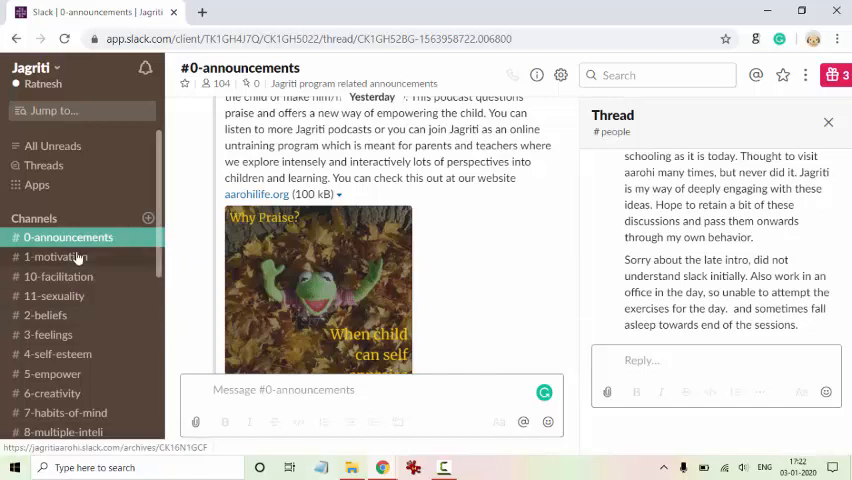
Step: Browse the #1-motivation channel, then return to #0-announcements and scroll through it
left_click(55, 257)
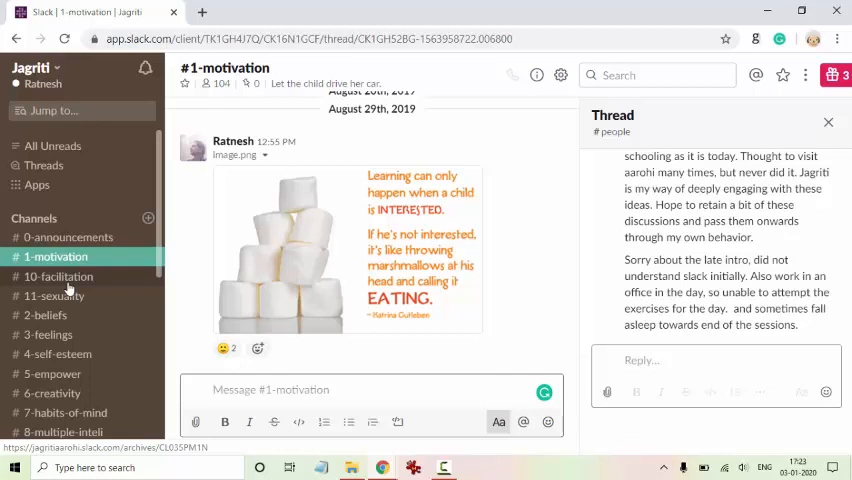
mouse_move(68, 241)
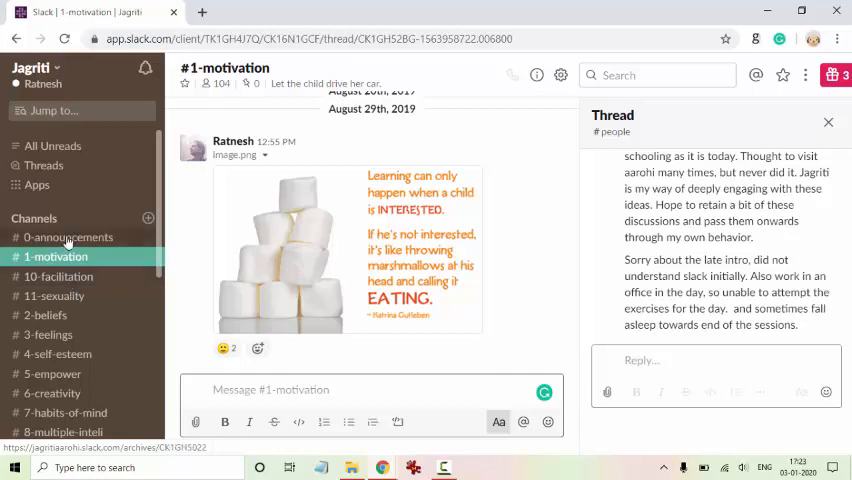
left_click(67, 237)
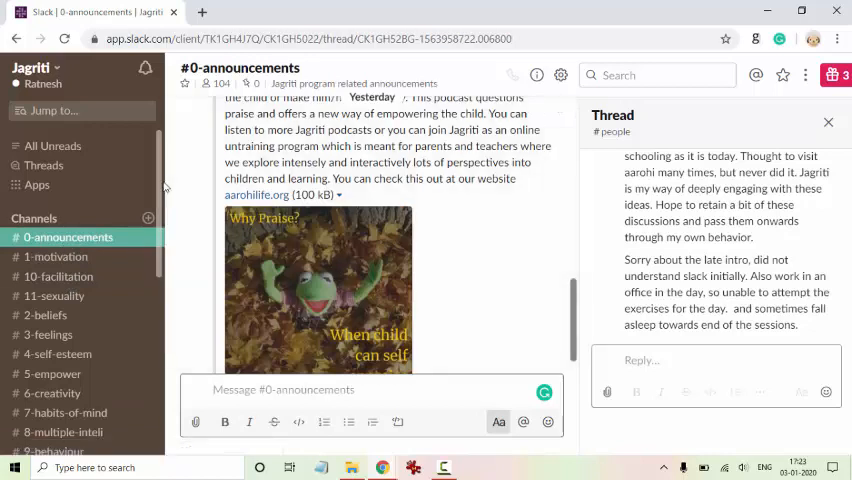
scroll("down", 3)
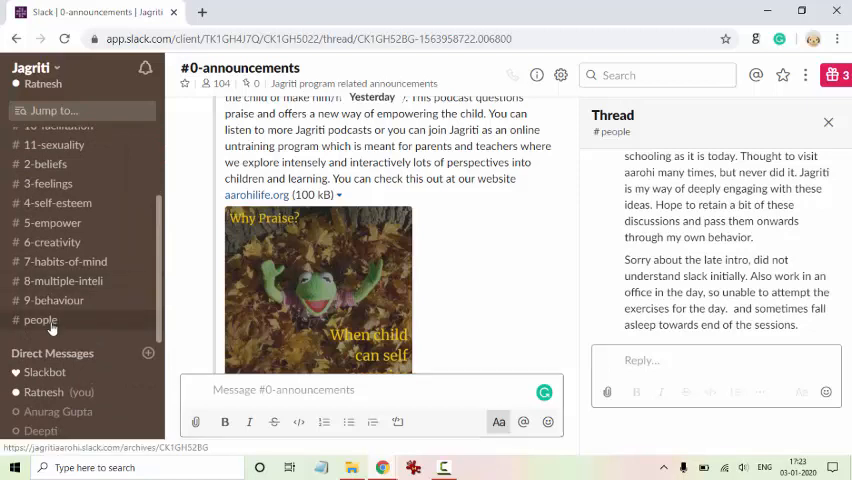
left_click(40, 319)
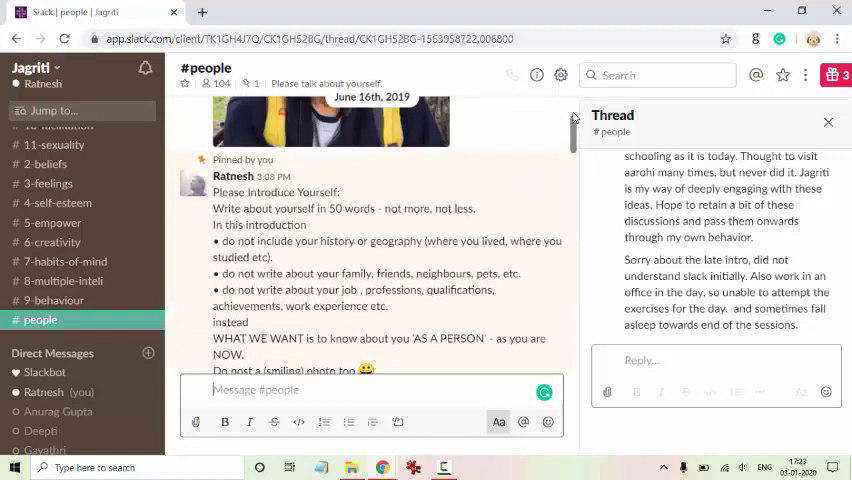
scroll("down", 3)
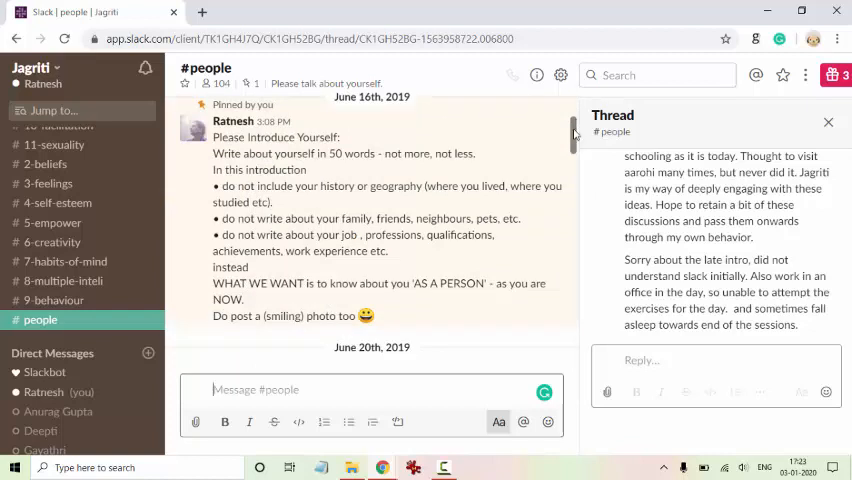
scroll("down", 3)
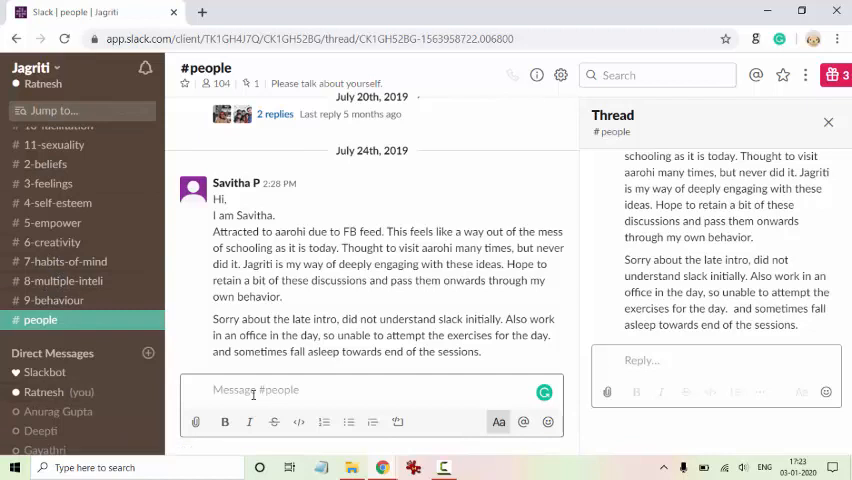
Step: Send 'HI My name is xyz' in #people so it appears under Today
type("HI M")
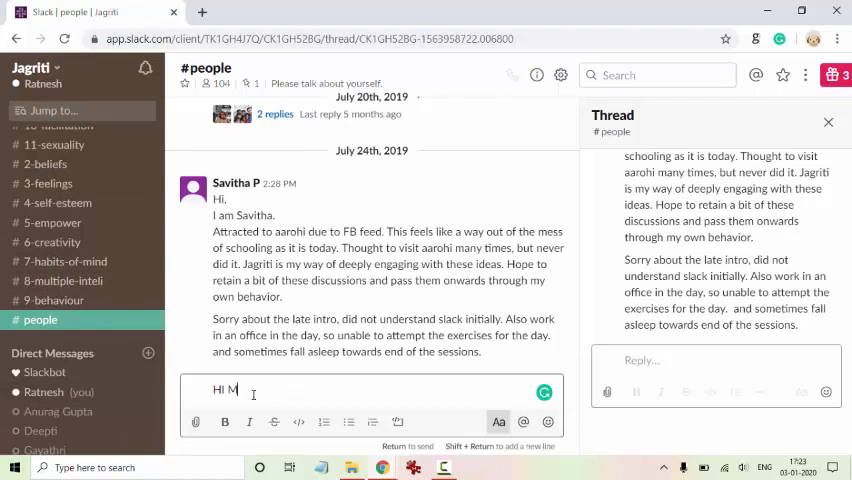
type("y name is")
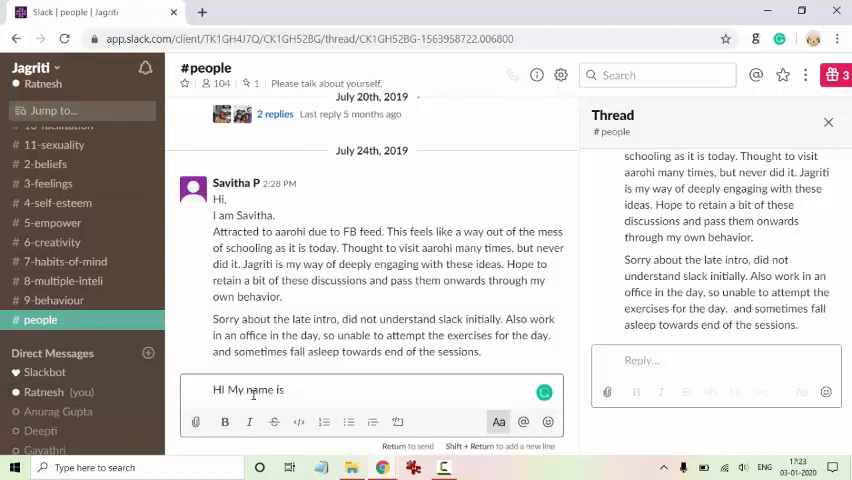
type("xyz")
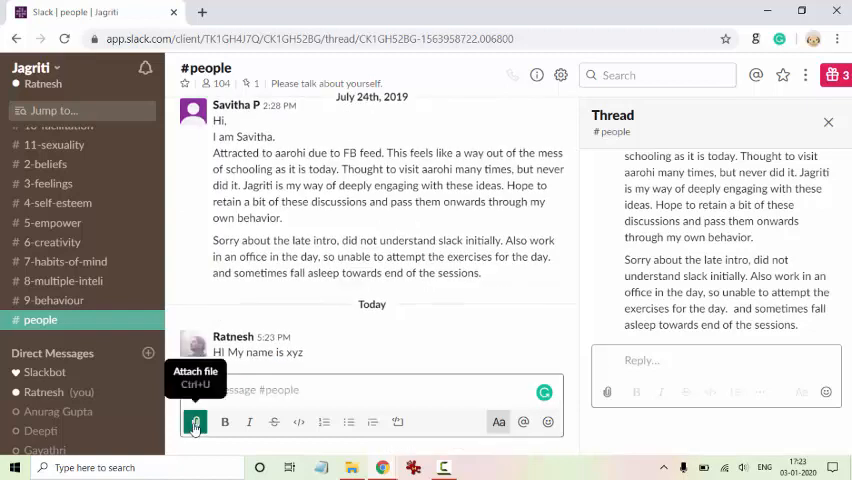
mouse_move(348, 375)
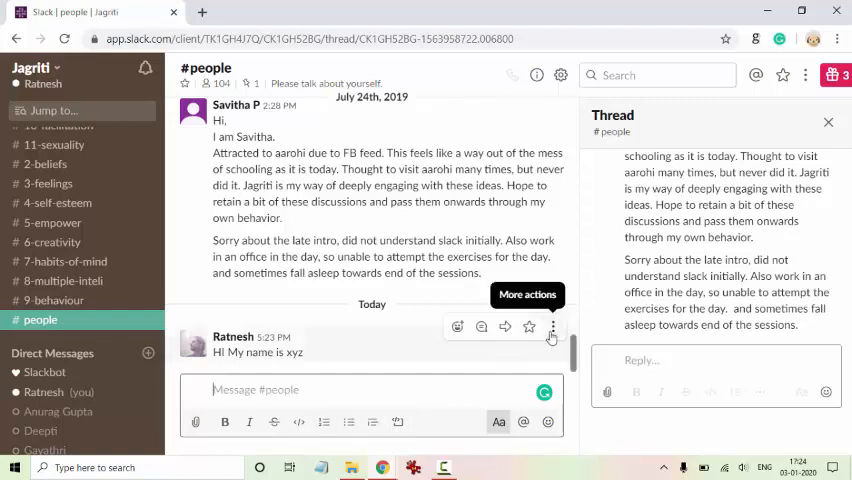
Step: Delete the 'Hi My name is xyz' message and confirm the deletion
left_click(551, 326)
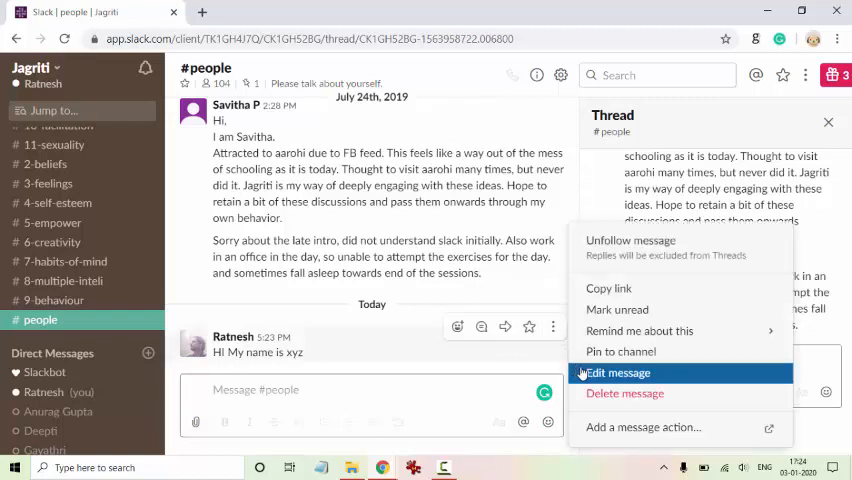
mouse_move(625, 393)
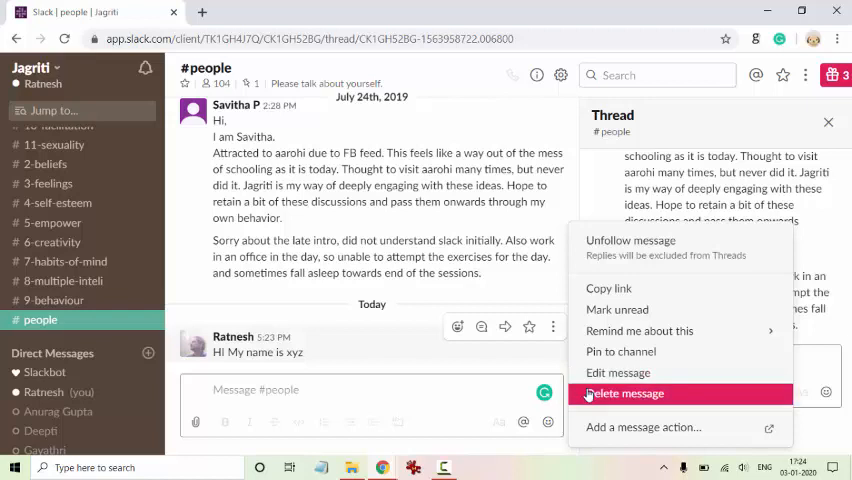
left_click(625, 393)
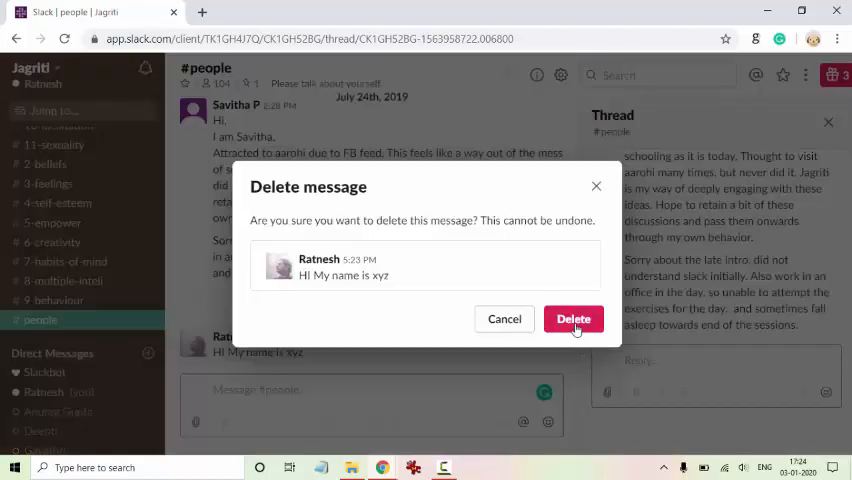
left_click(573, 318)
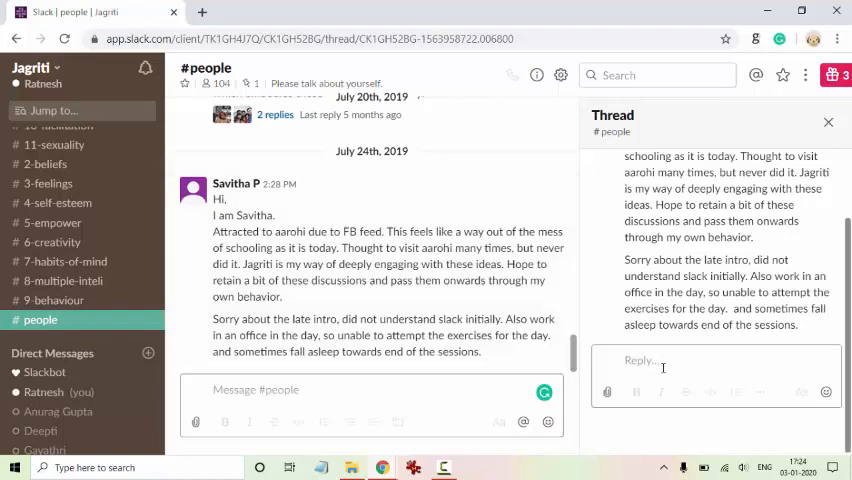
left_click(660, 360)
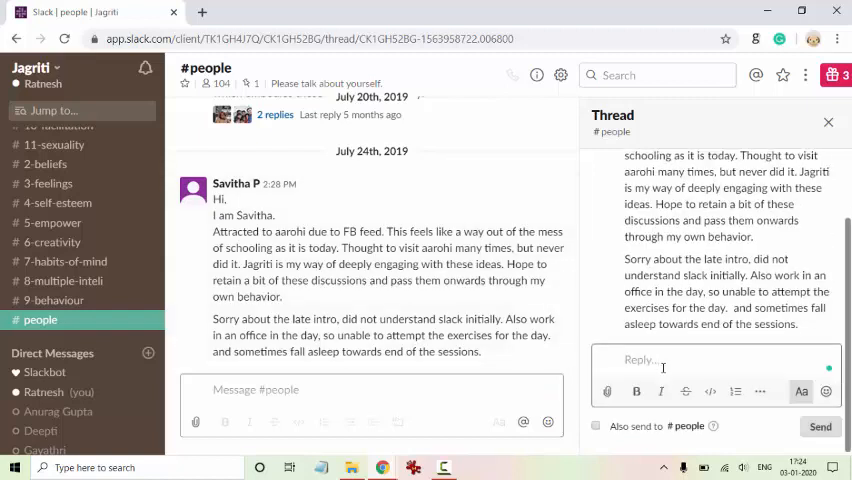
type("hi")
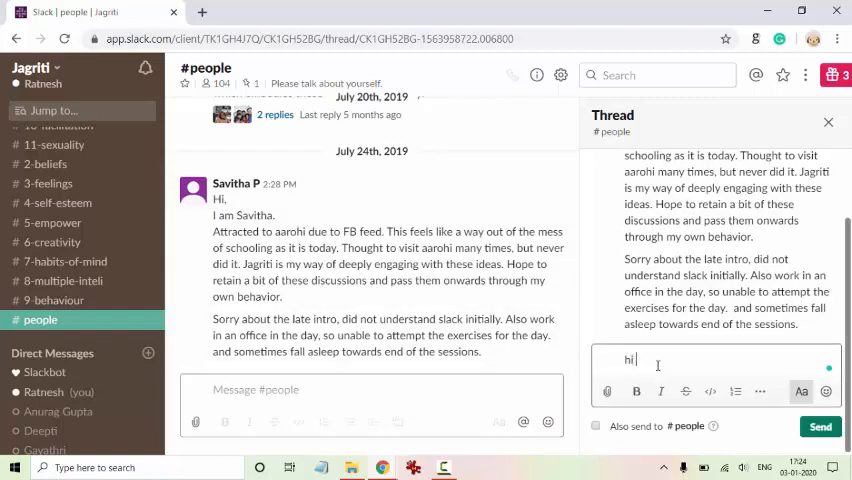
type("this is my com")
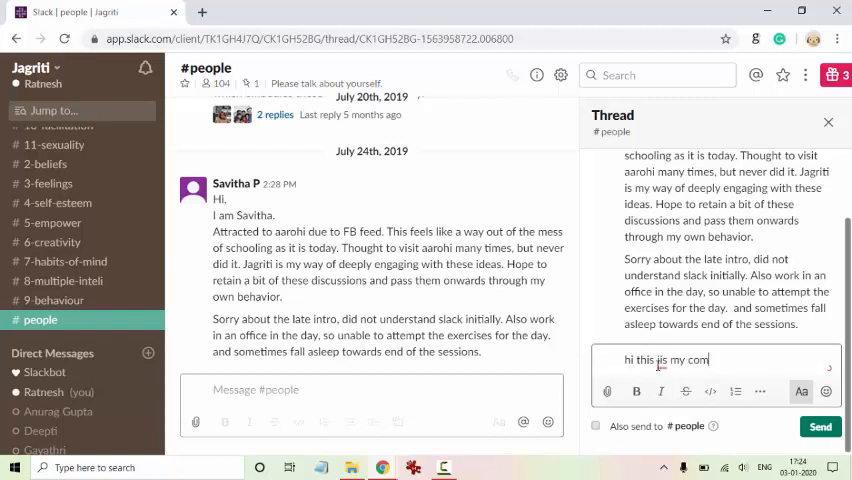
type("ment")
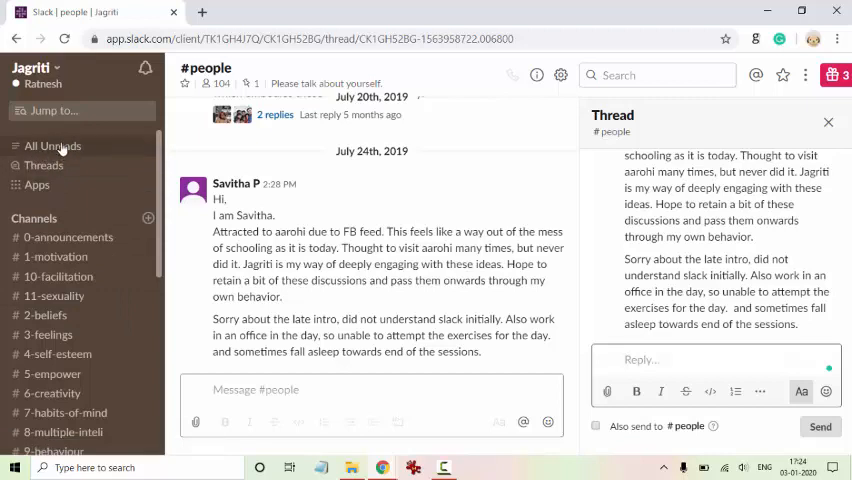
left_click(52, 146)
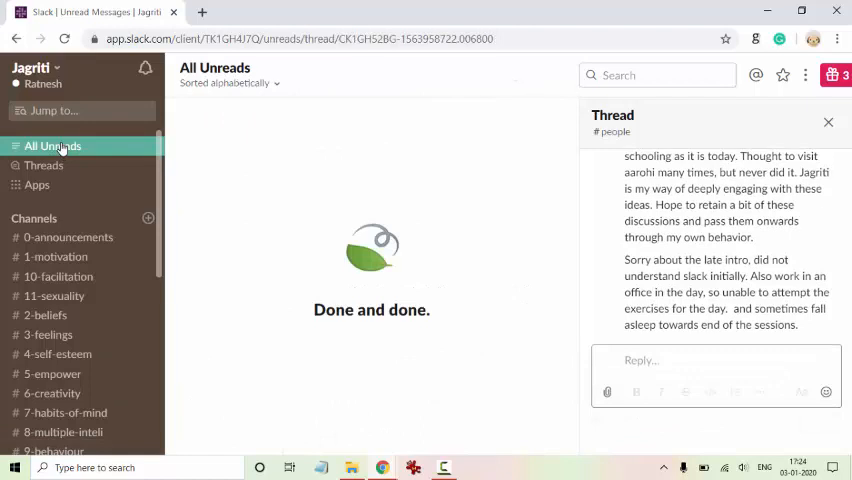
mouse_move(44, 166)
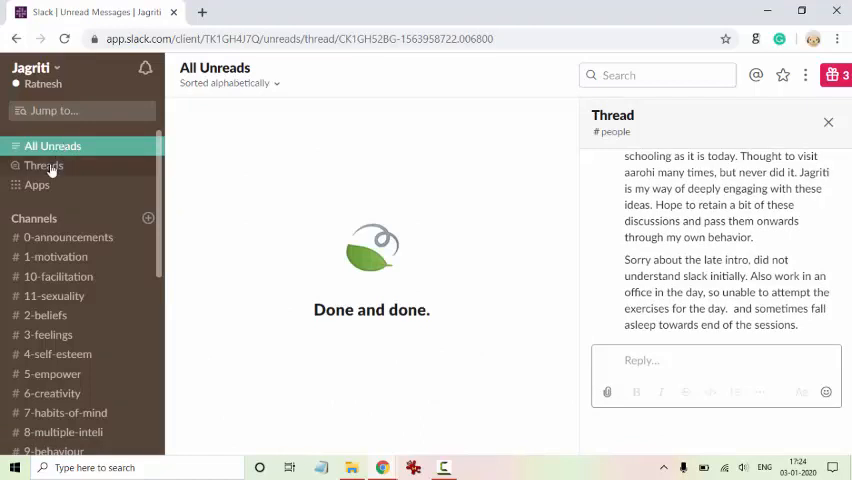
Step: Open Threads and start a reply under Ratnesh's #2-beliefs thread
left_click(43, 165)
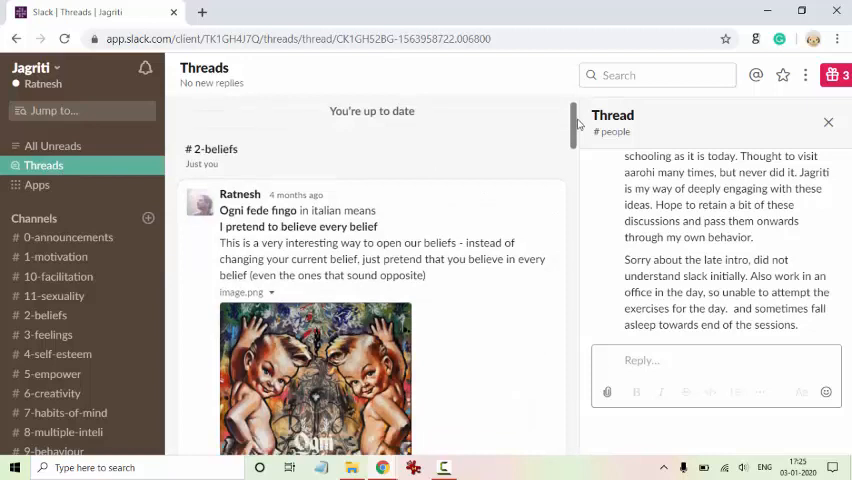
scroll("down", 3)
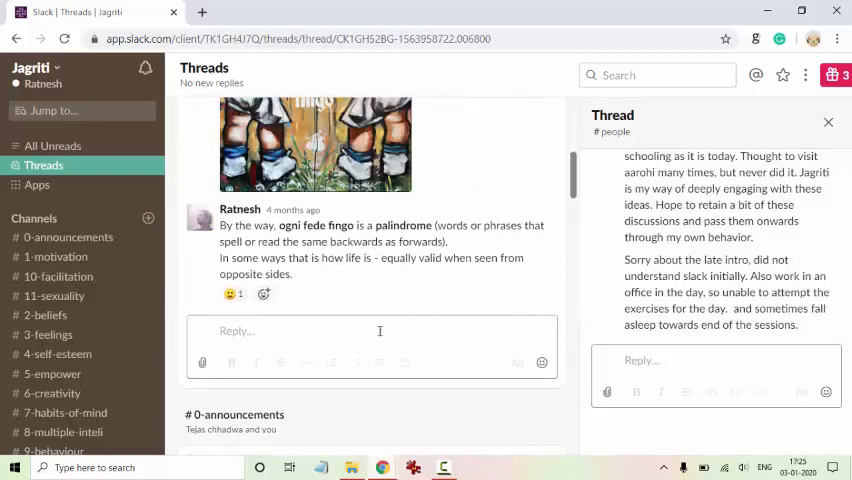
left_click(370, 331)
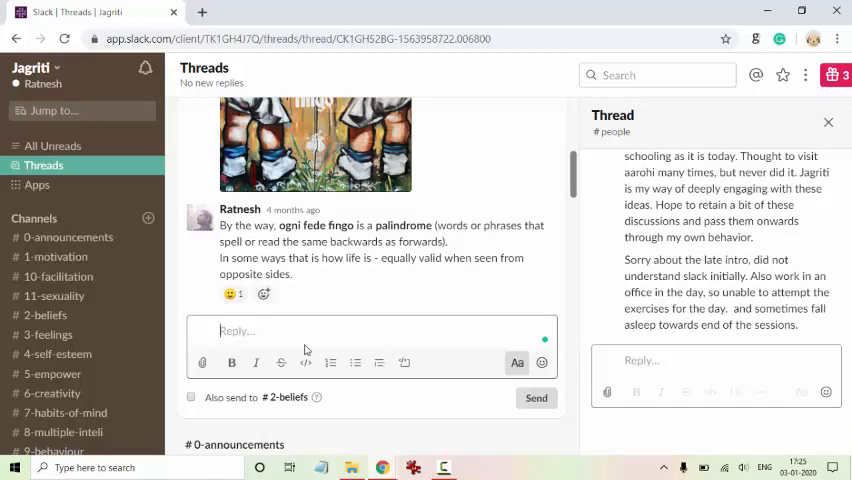